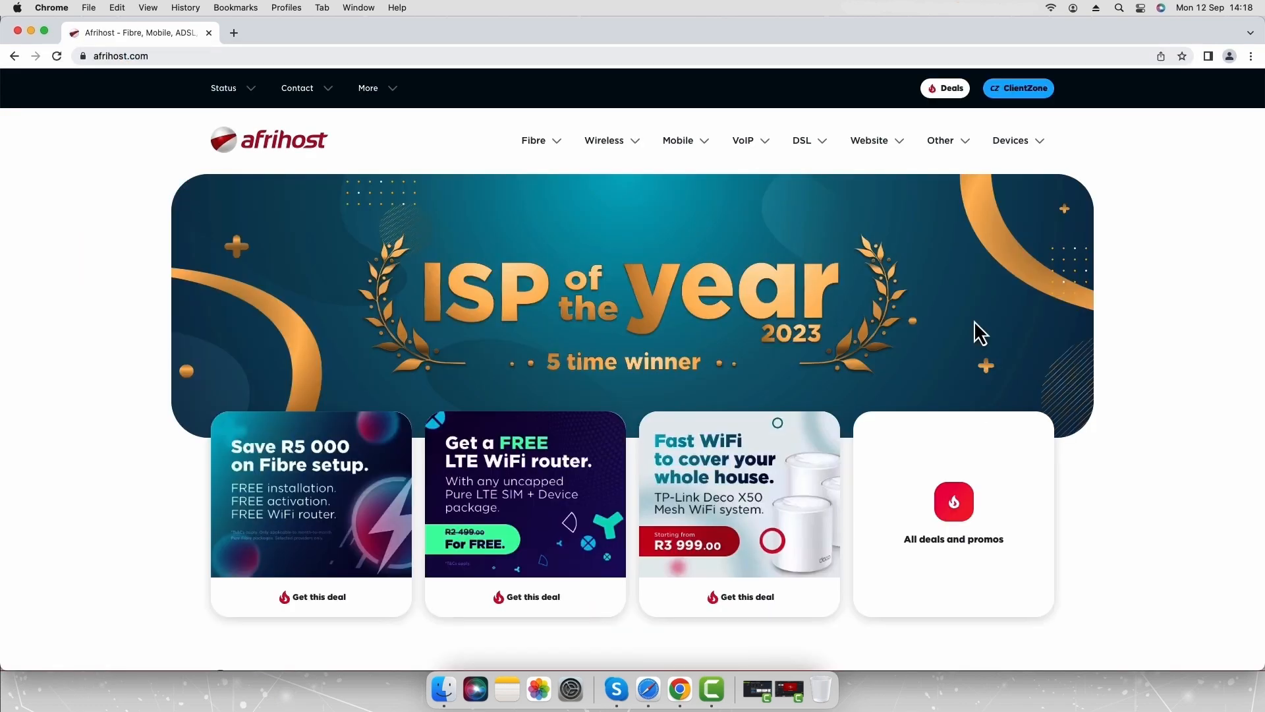
{"action": "left_click", "coordinate": [1018, 87]}
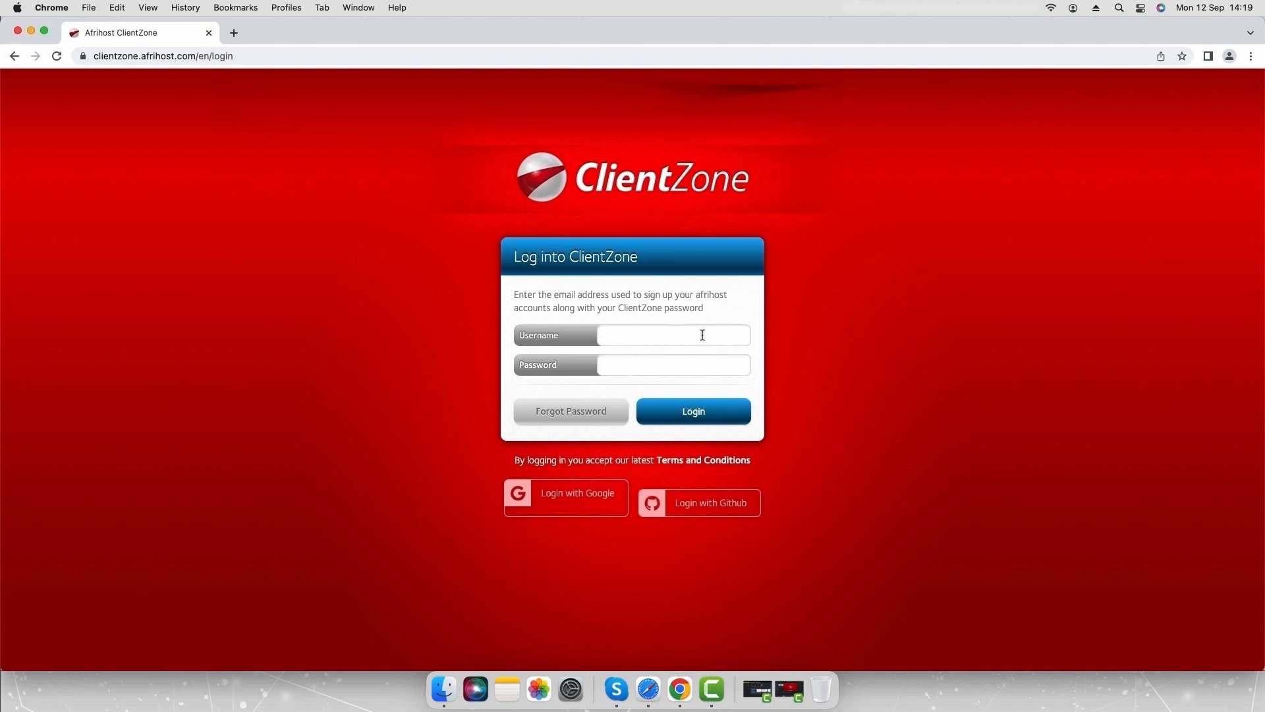
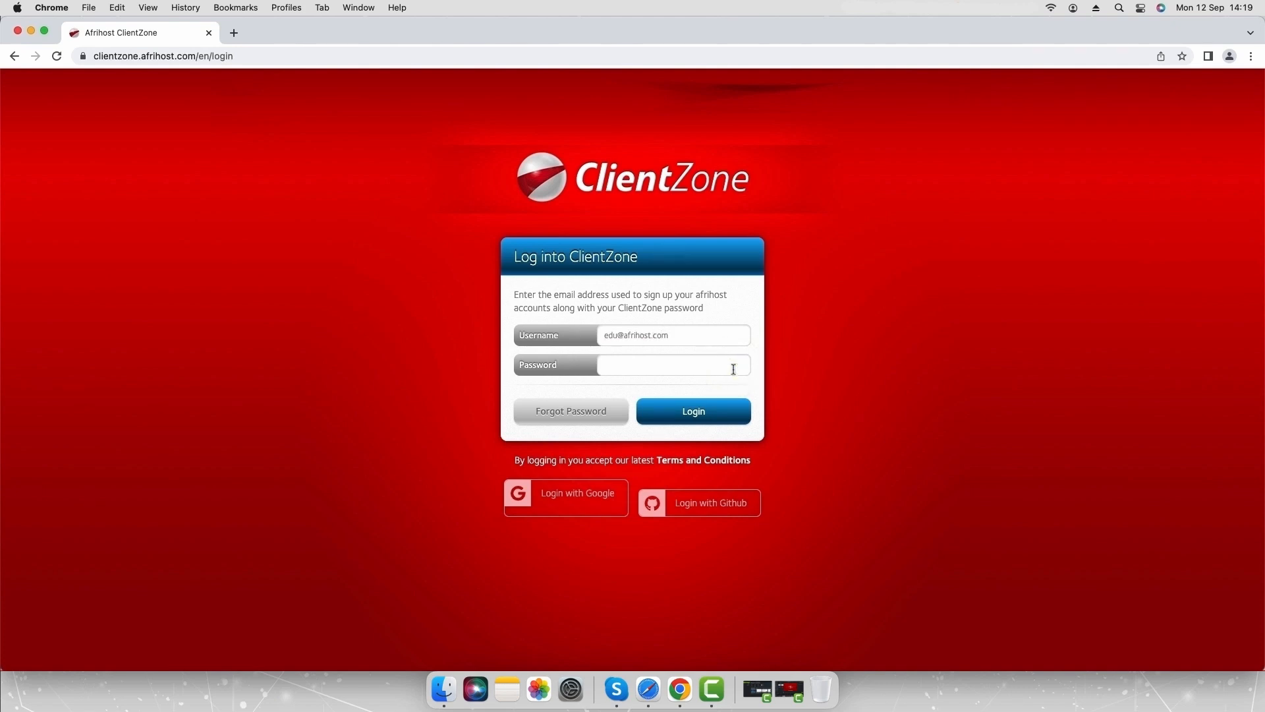
{"action": "left_click", "coordinate": [693, 410]}
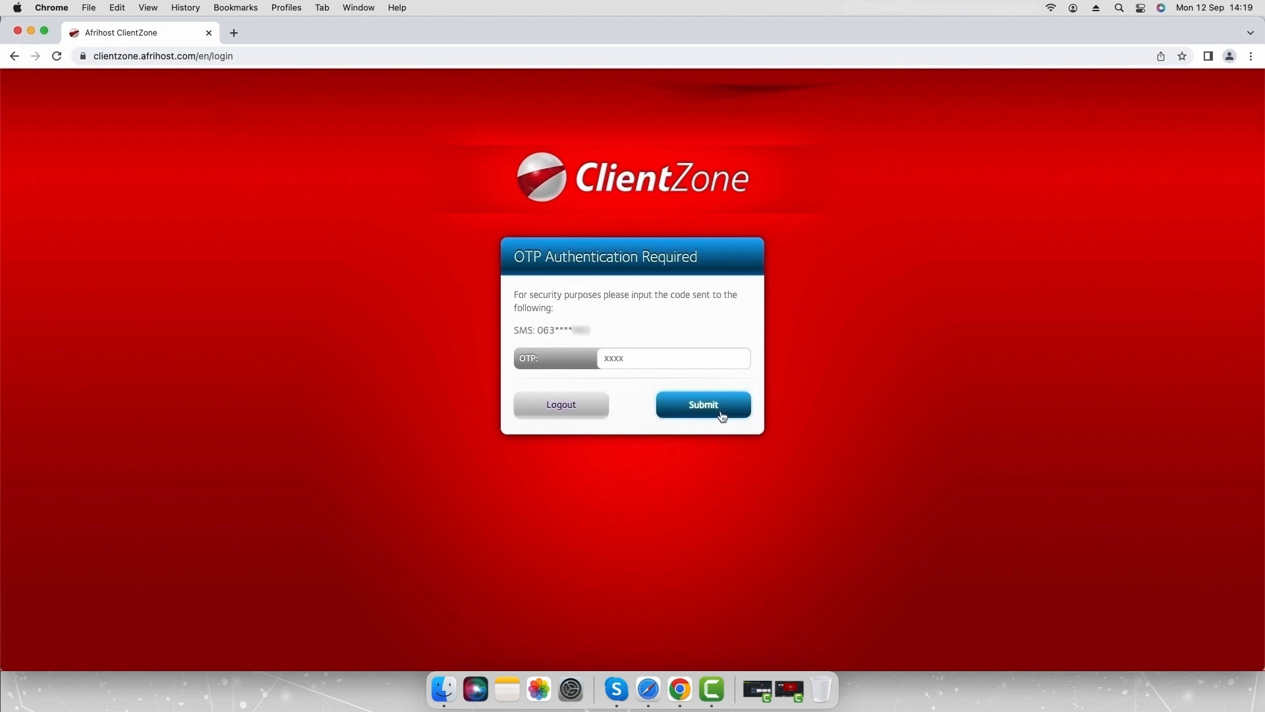
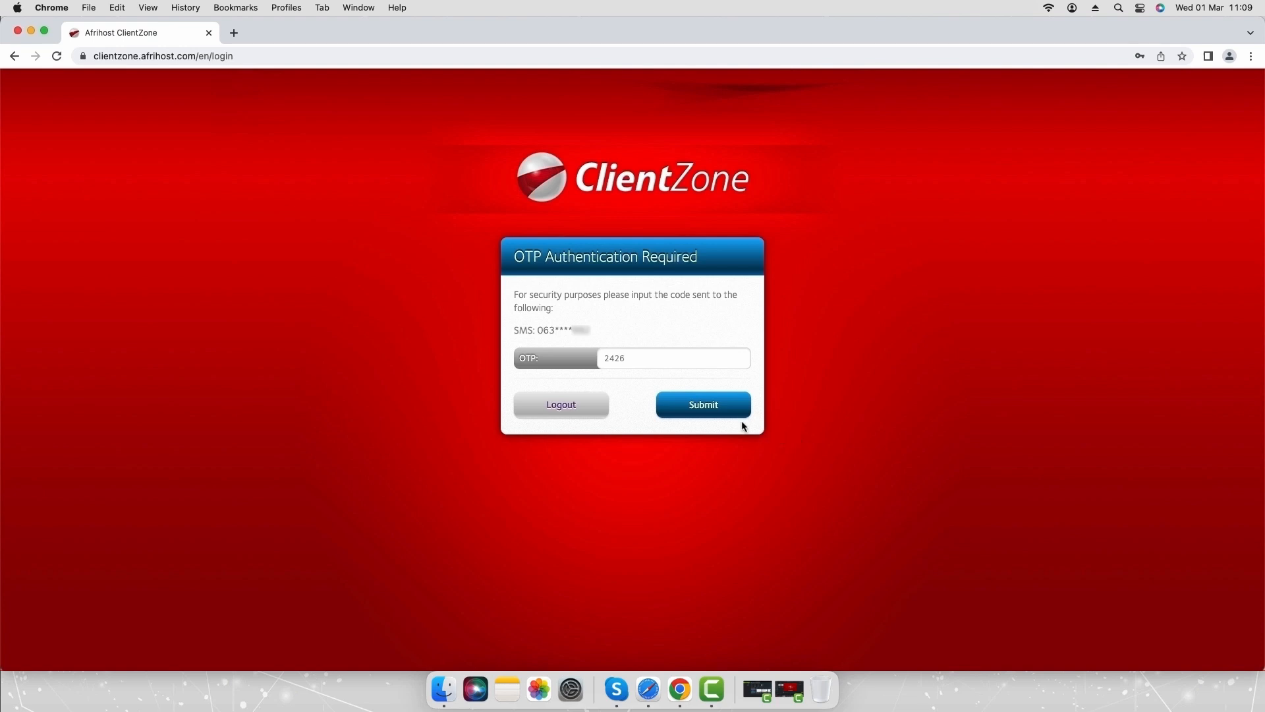
{"action": "left_click", "coordinate": [703, 404]}
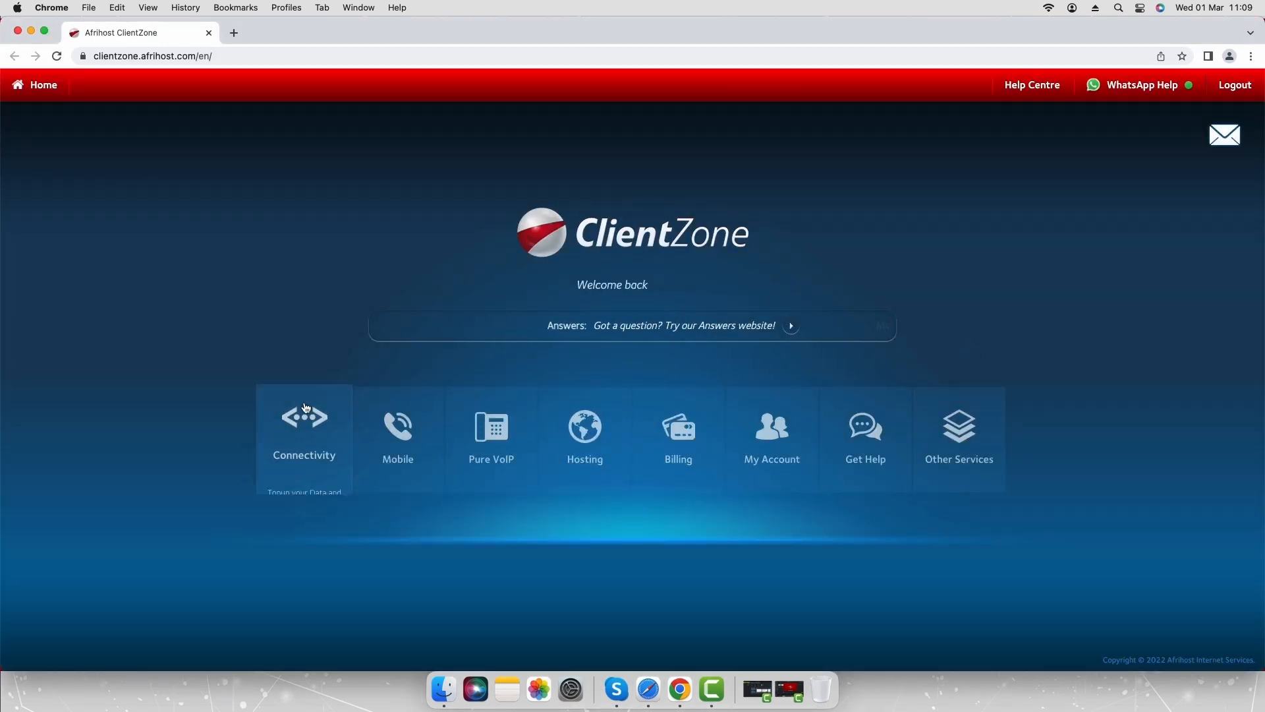
Open the Vuma Reach Prepaid fibre package from Connectivity and view its product details.
{"action": "left_click", "coordinate": [304, 427]}
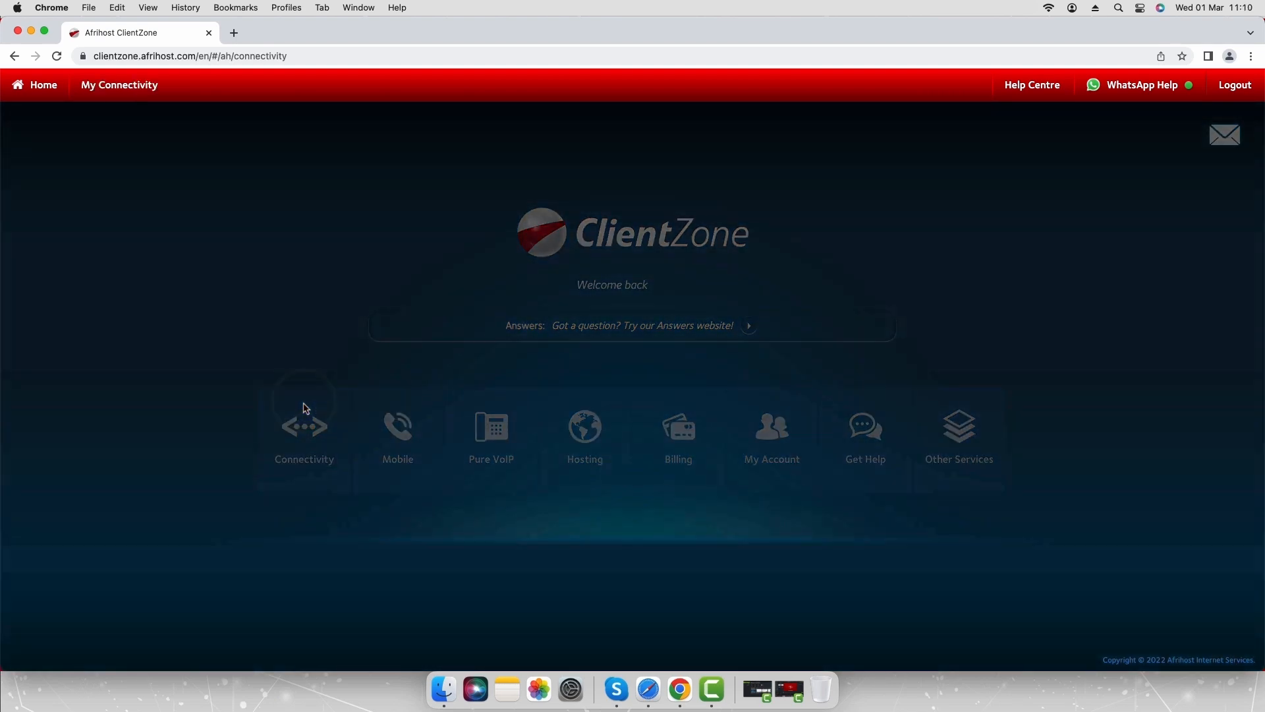
{"action": "left_click", "coordinate": [304, 429]}
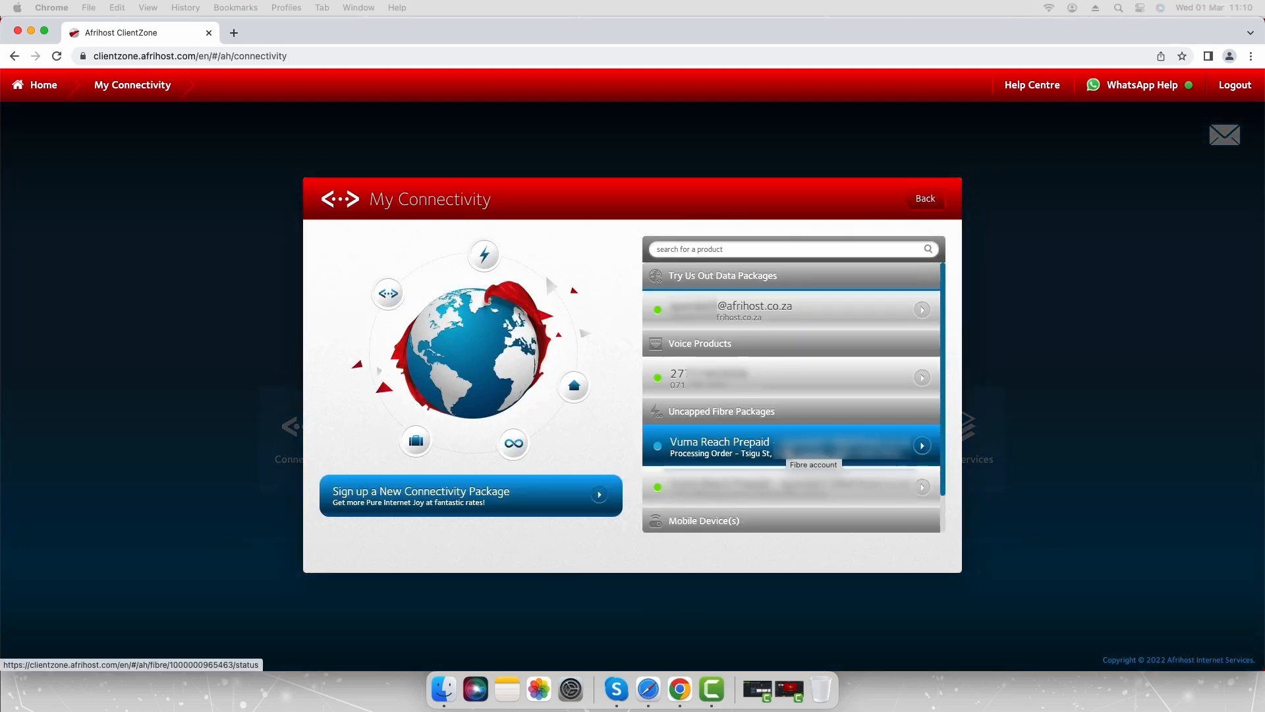
{"action": "left_click", "coordinate": [720, 446]}
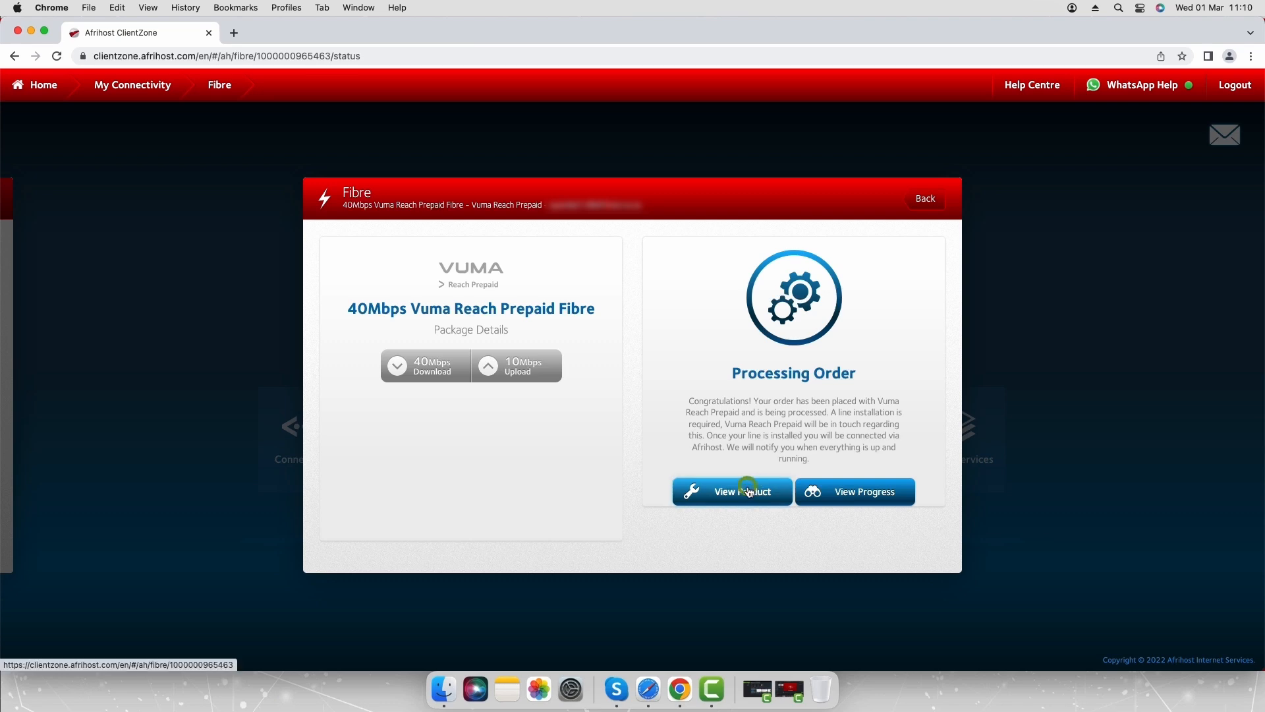
{"action": "left_click", "coordinate": [747, 491]}
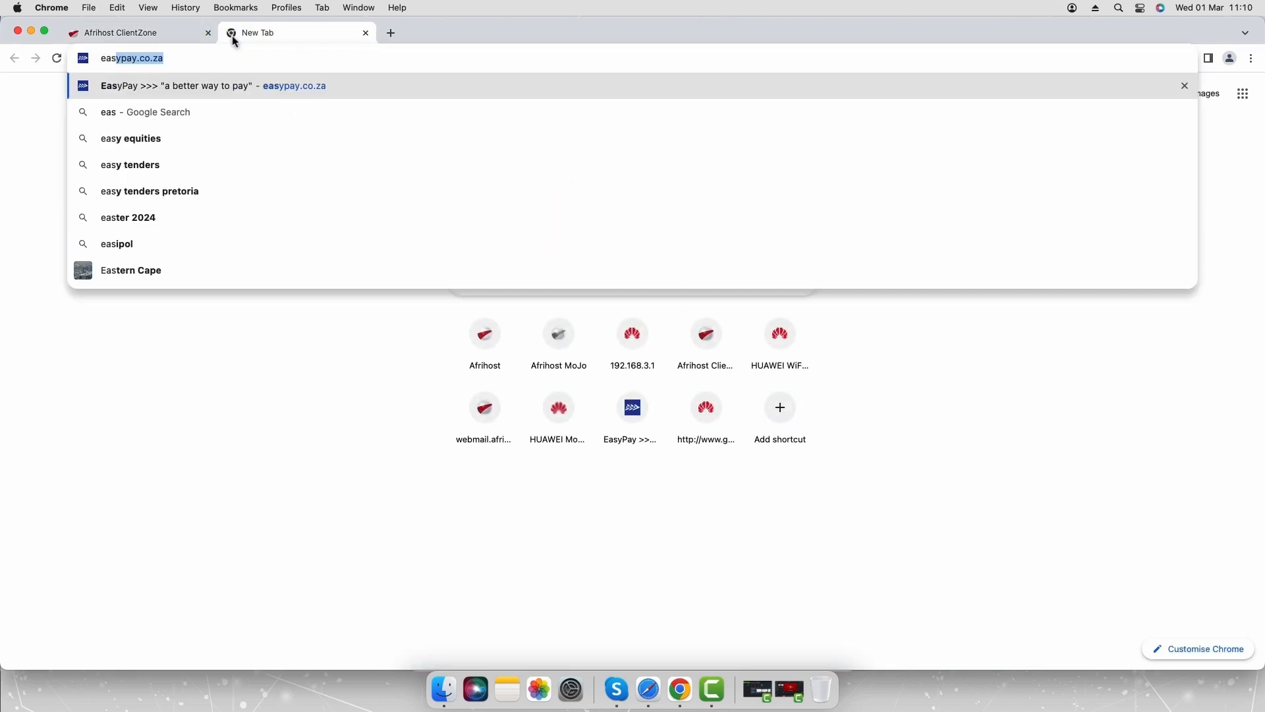
Go to easypay.co.za in a new browser tab.
{"action": "left_click", "coordinate": [178, 86]}
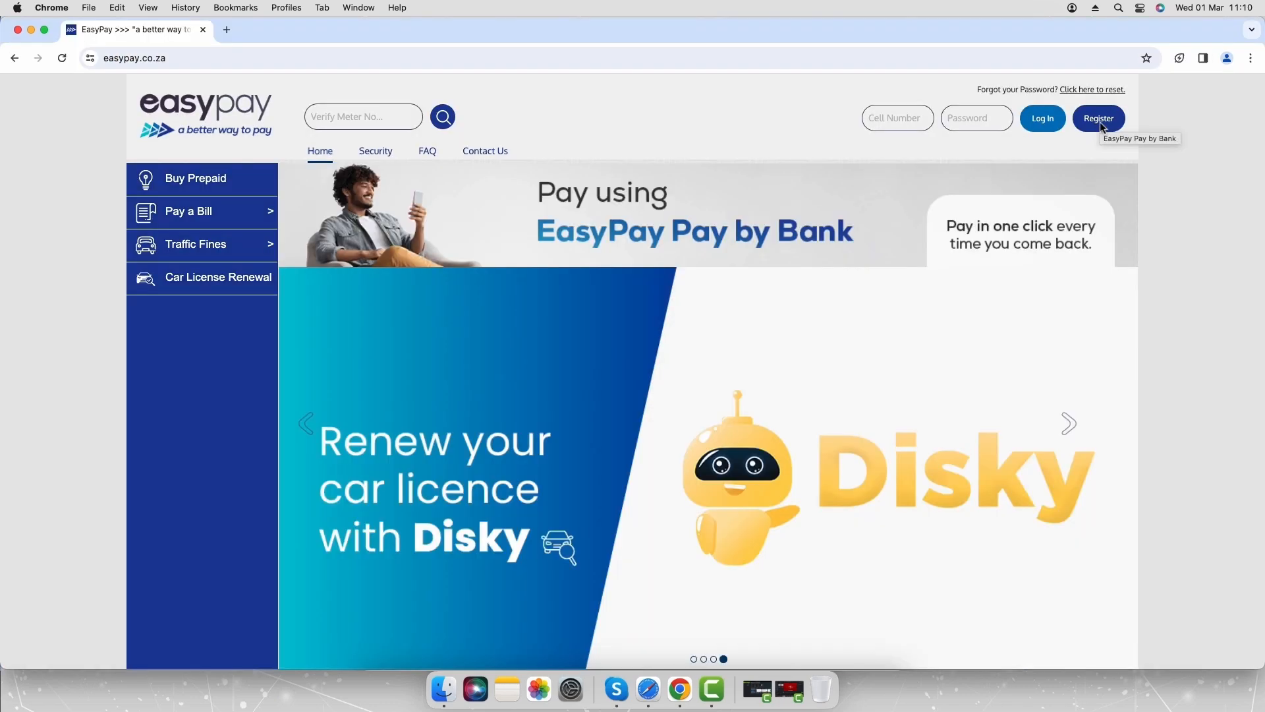
{"action": "left_click", "coordinate": [1099, 118]}
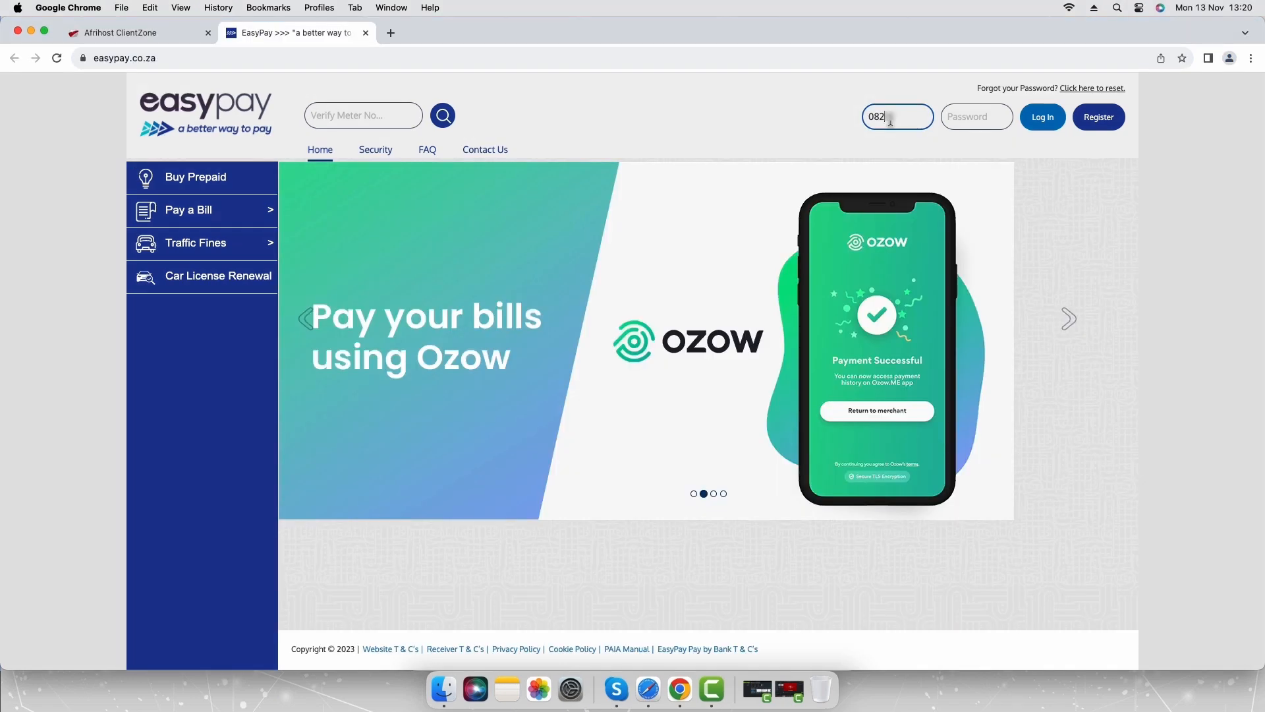
Log in to EasyPay with the cell number and password.
{"action": "left_click", "coordinate": [977, 117]}
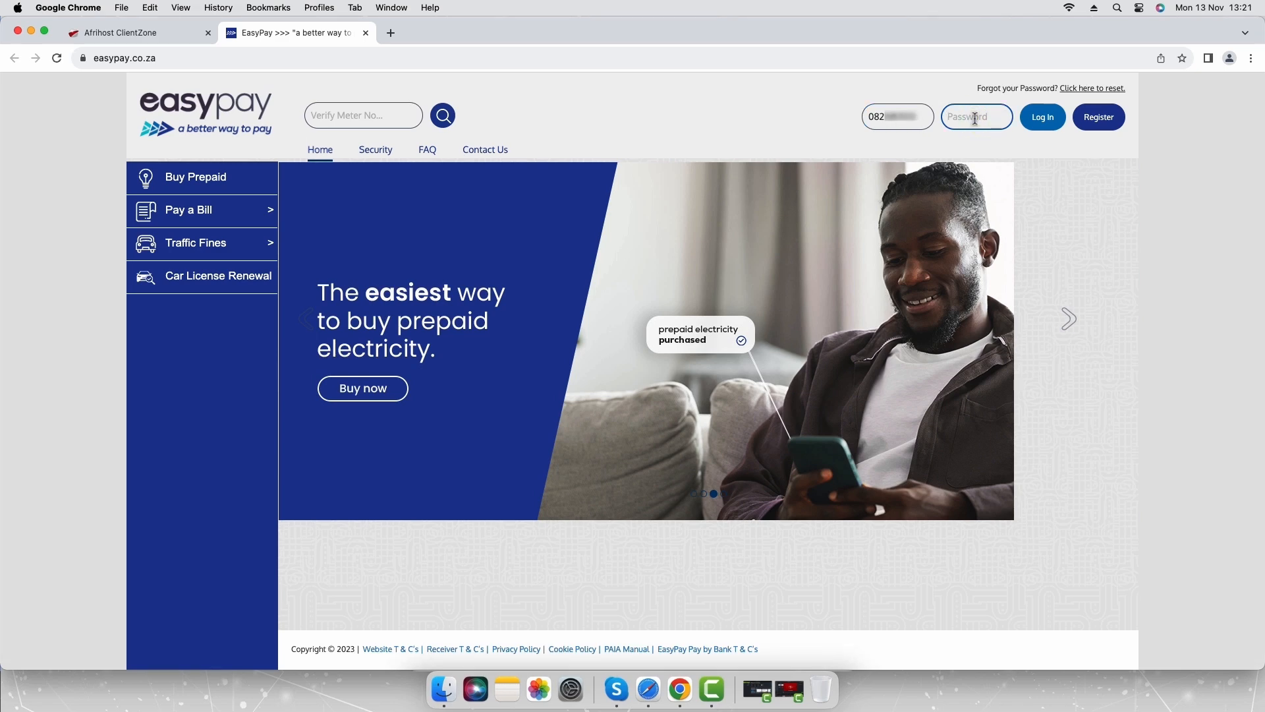
{"action": "type", "text": "password"}
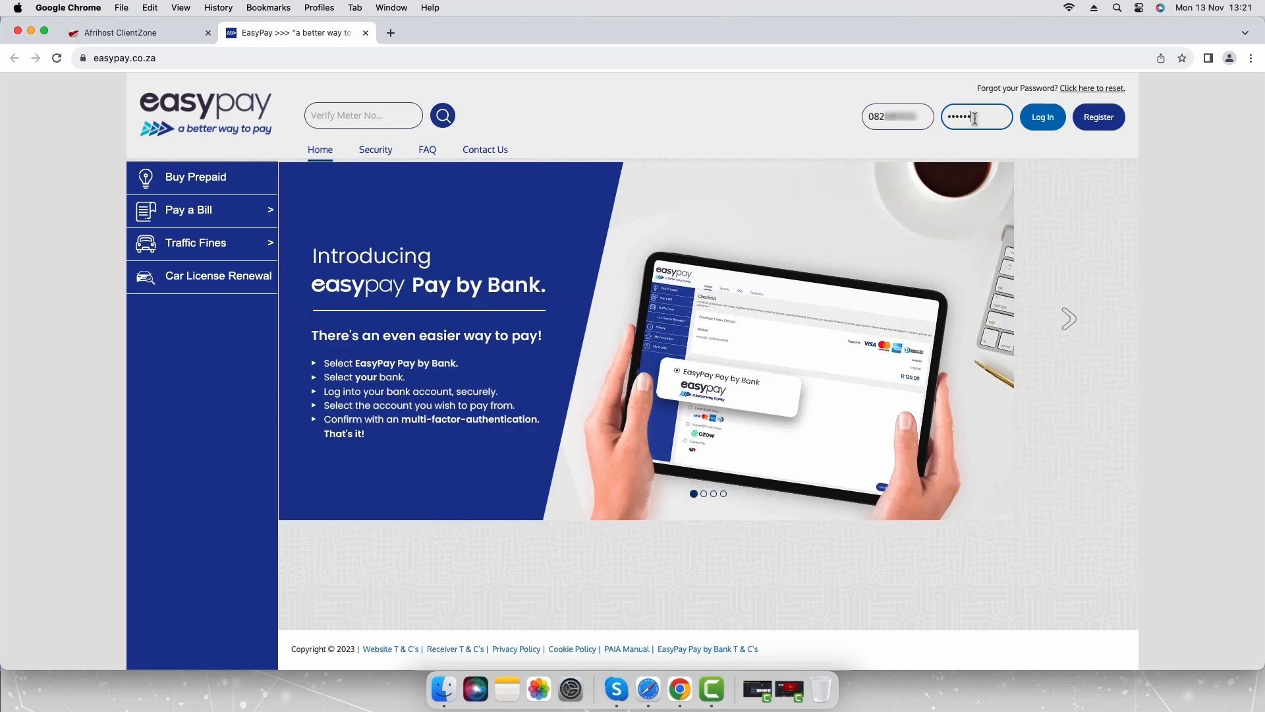
{"action": "left_click", "coordinate": [1043, 117]}
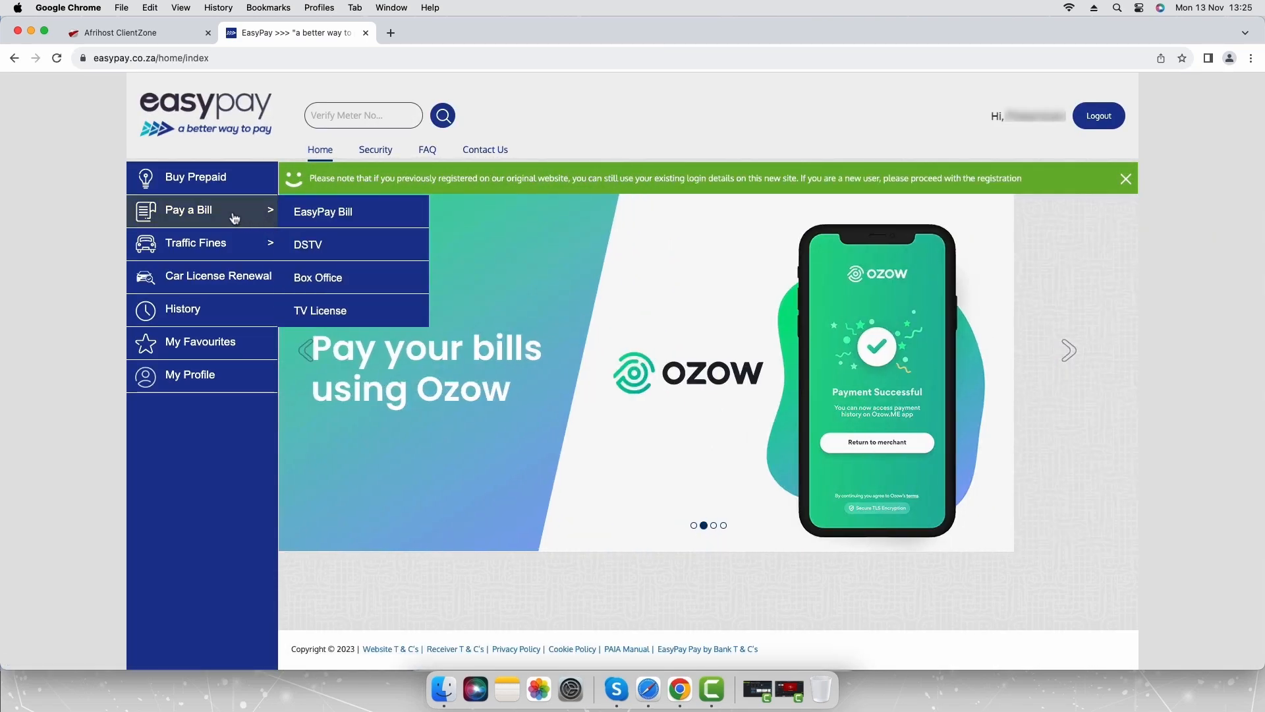
{"action": "mouse_move", "coordinate": [340, 215]}
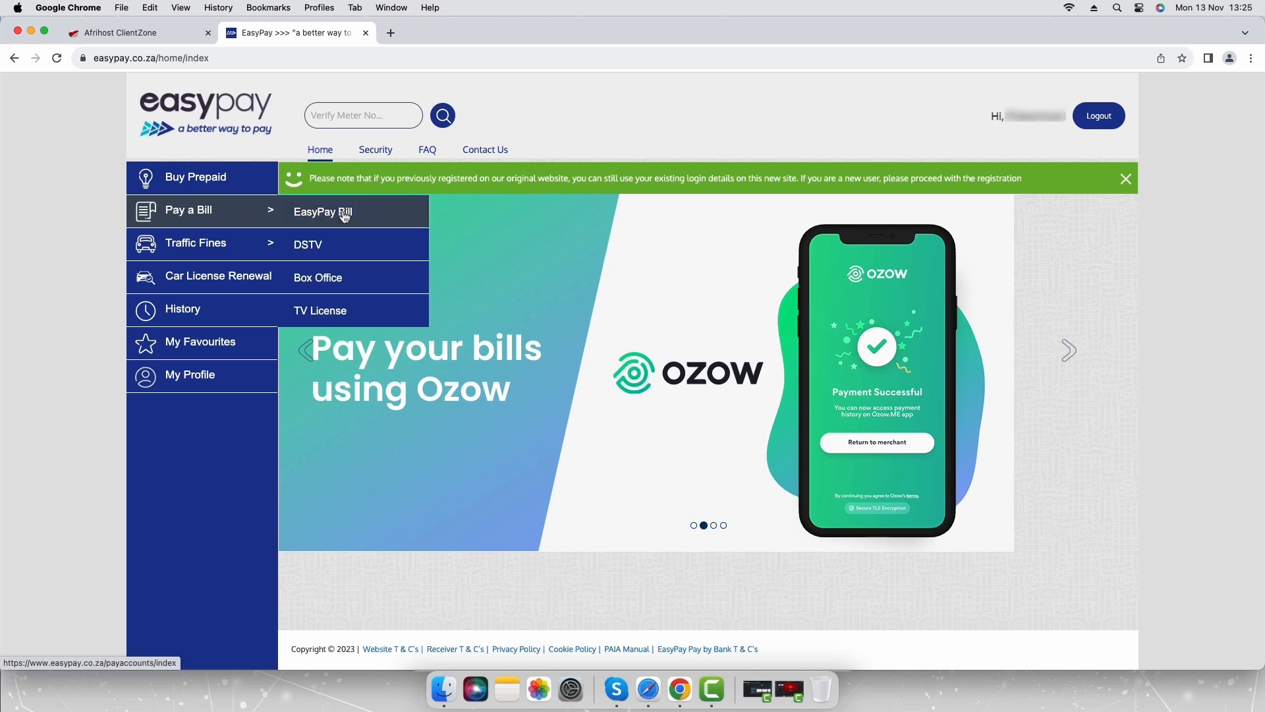
Add a once-off bill account with its EasyPay number and reference 'Afrihost Fibre'.
{"action": "left_click", "coordinate": [322, 211]}
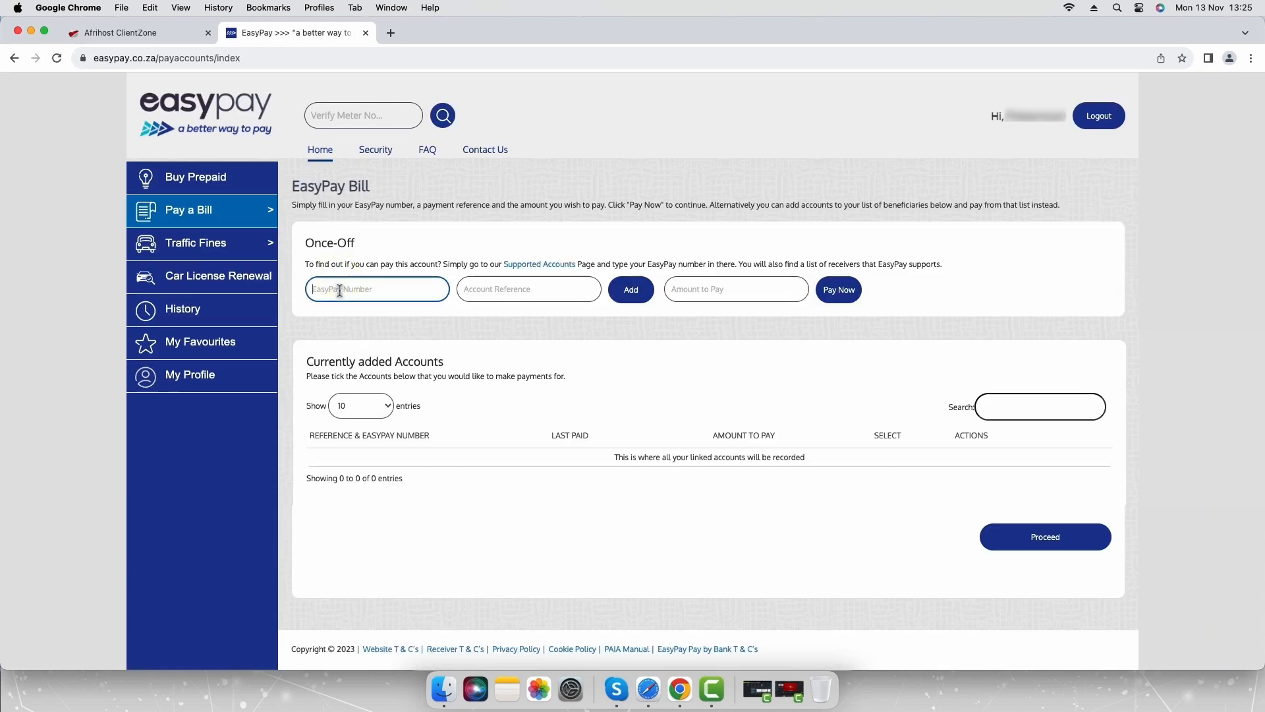
{"action": "type", "text": "9215"}
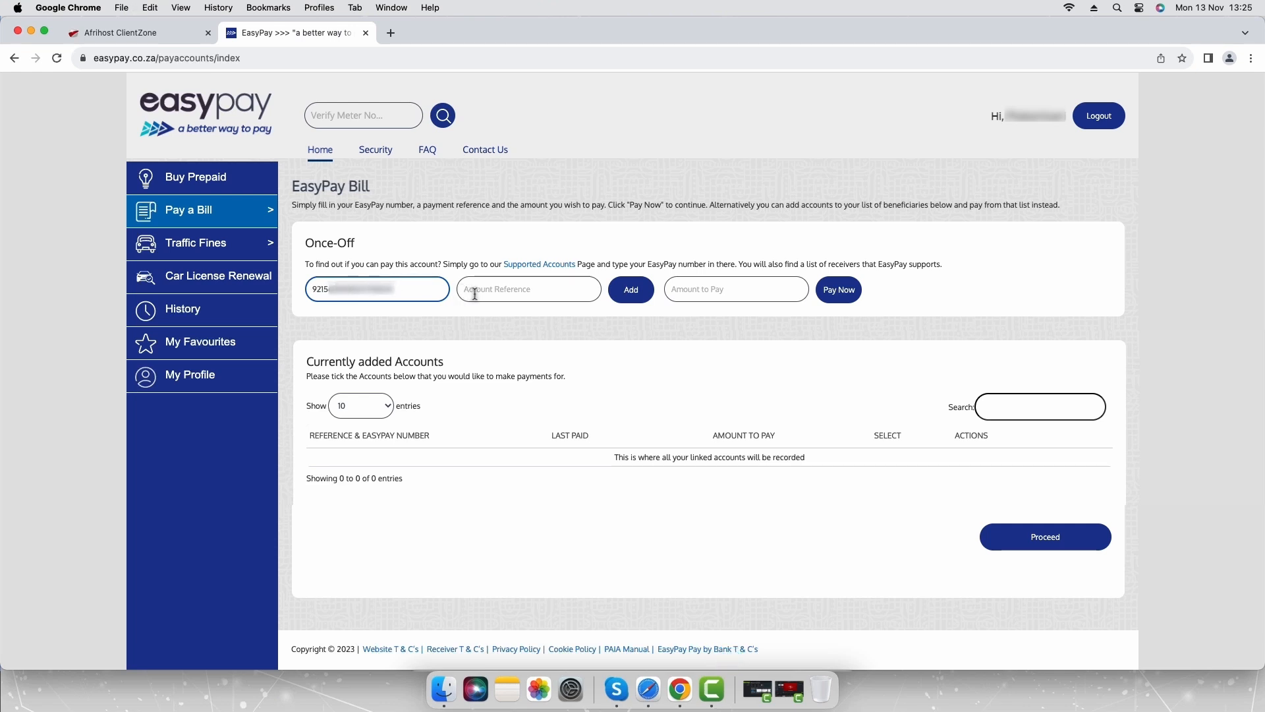
{"action": "type", "text": "Afrihos"}
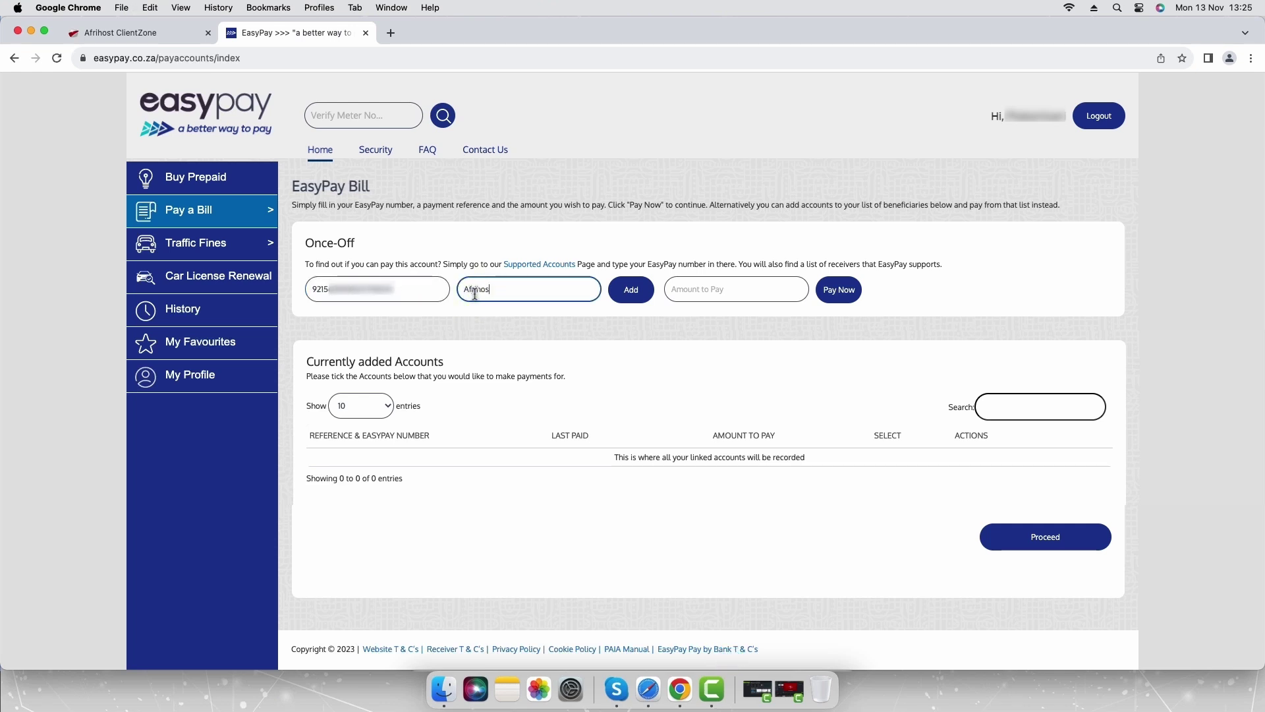
{"action": "type", "text": "Afrihost Fibre"}
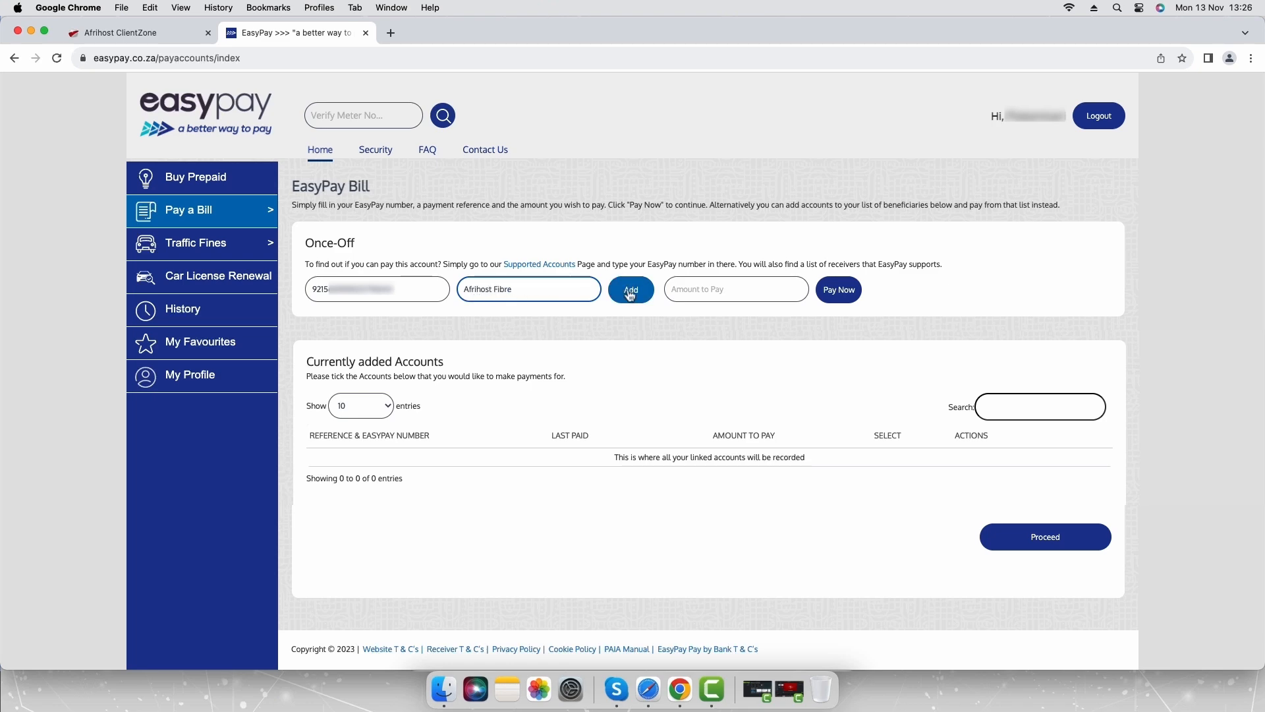
{"action": "left_click", "coordinate": [630, 289]}
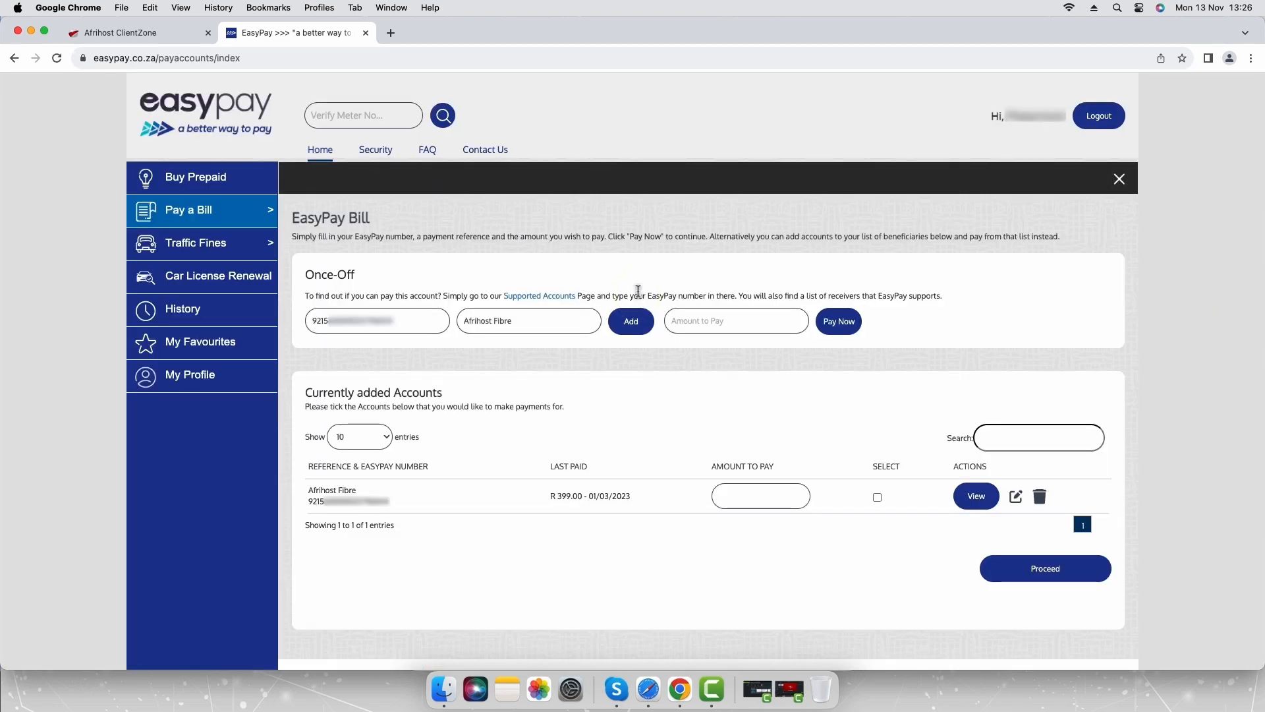
{"action": "mouse_move", "coordinate": [616, 401]}
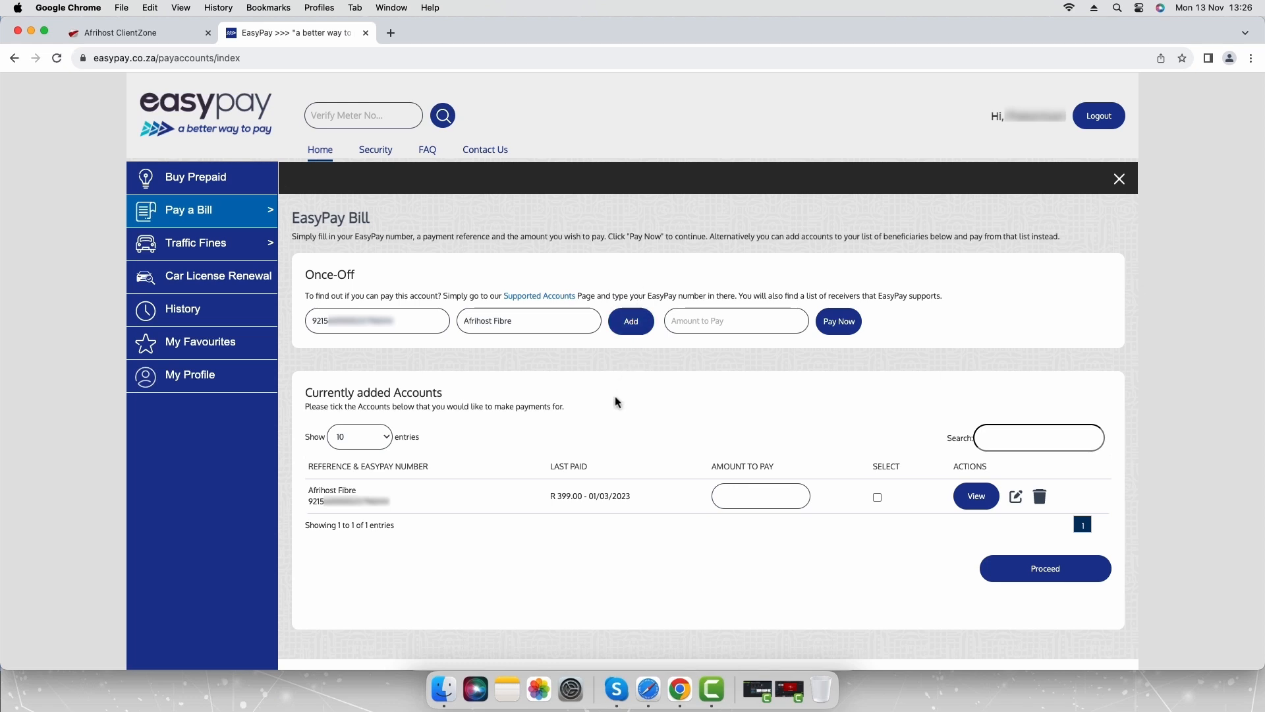
Enter R 399.00 as the Afrihost Fibre payment amount and proceed to checkout.
{"action": "left_click", "coordinate": [760, 496]}
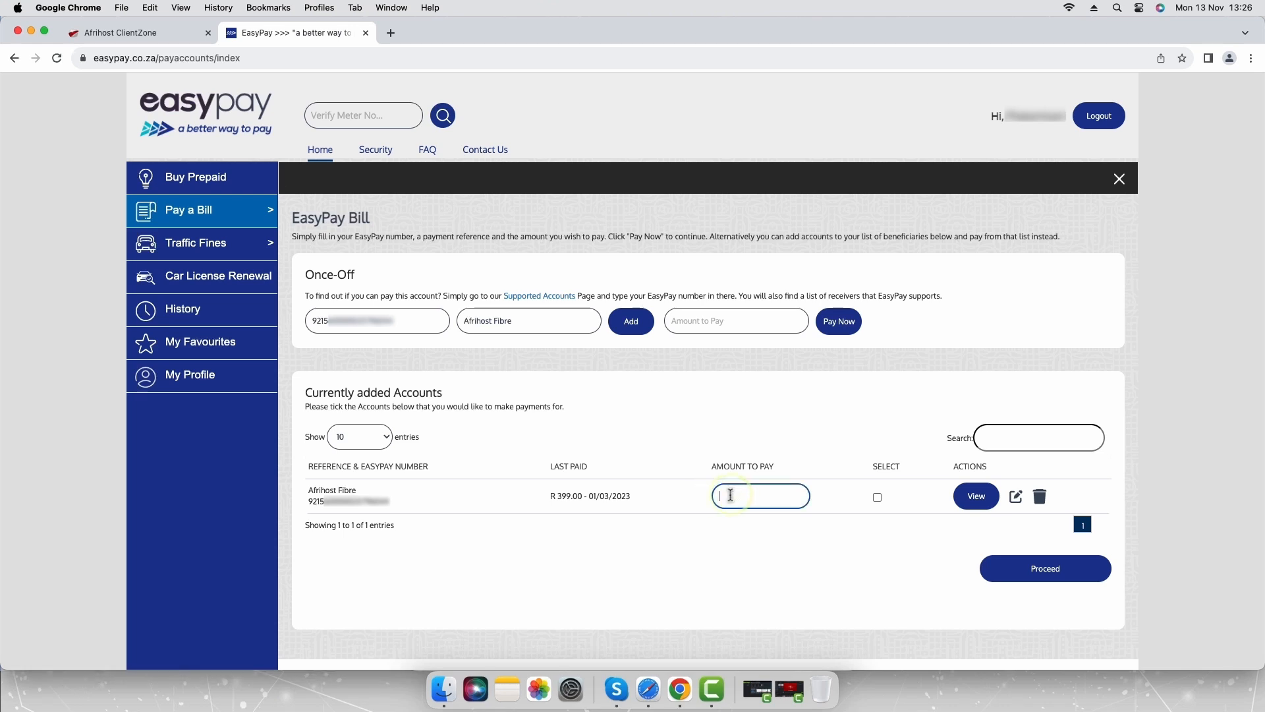
{"action": "type", "text": "39"}
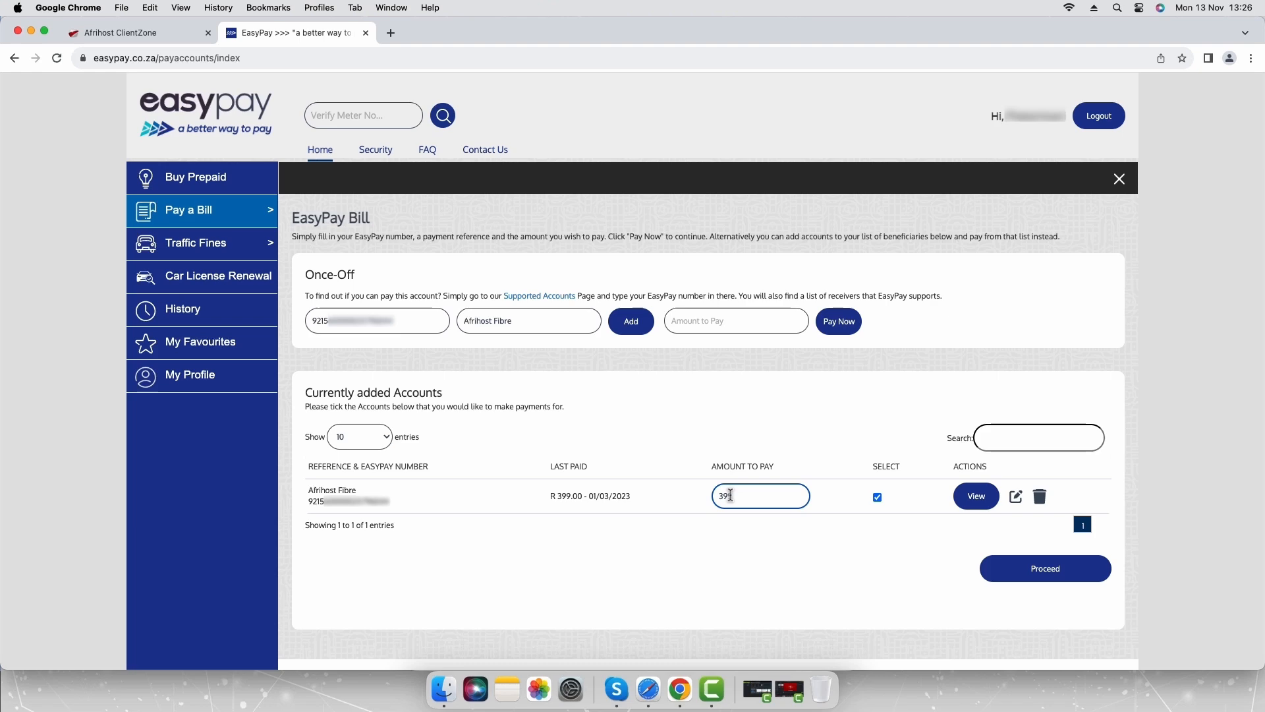
{"action": "left_click", "coordinate": [1045, 568]}
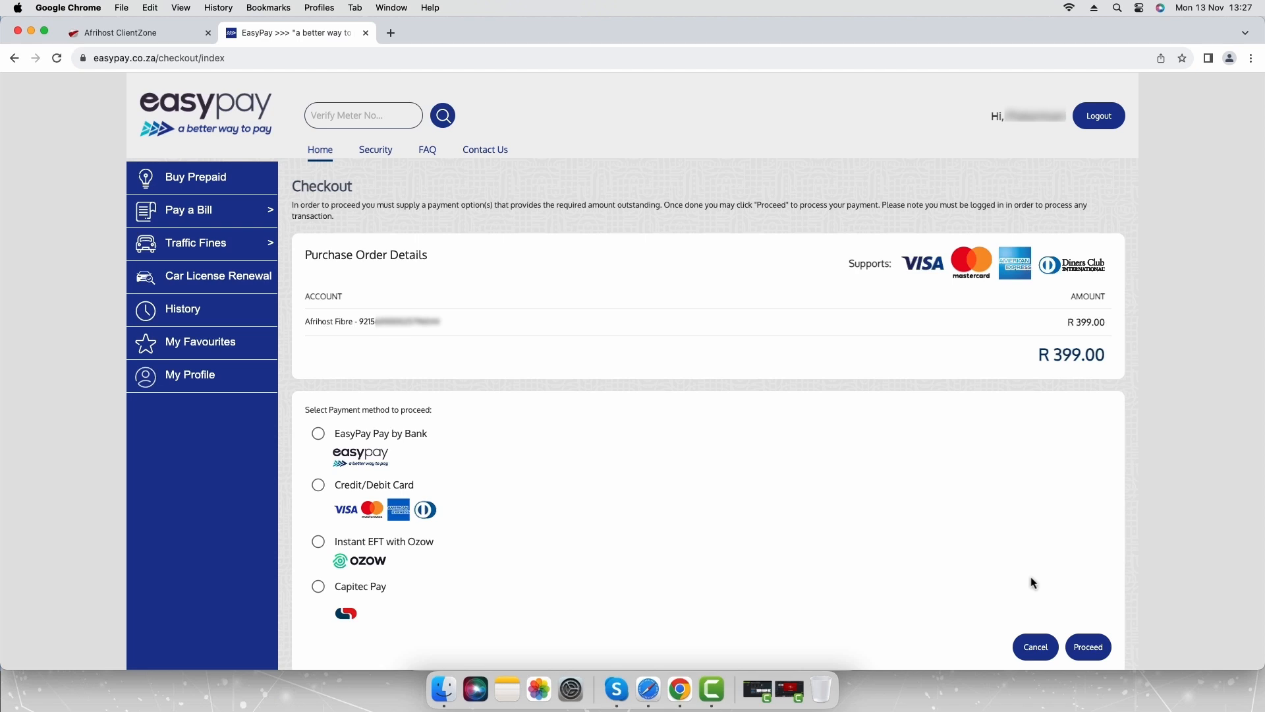
{"action": "mouse_move", "coordinate": [441, 511]}
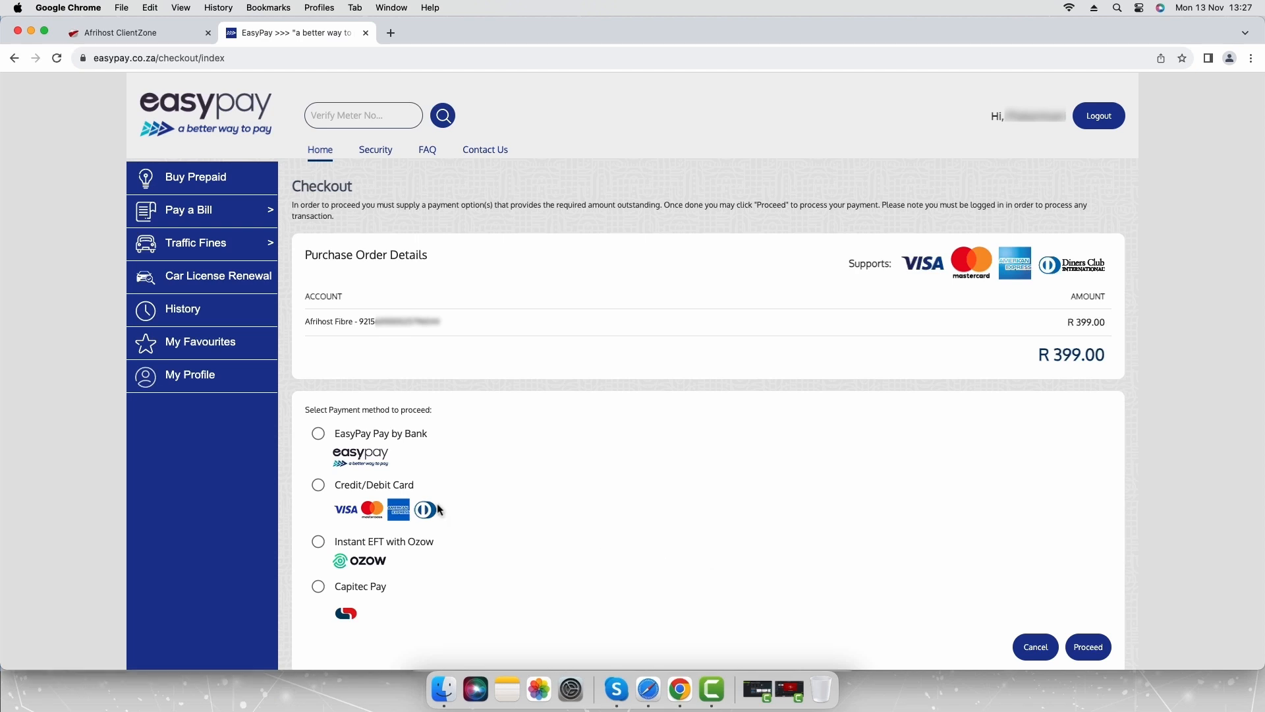
Choose Credit/Debit Card as the payment method for the R 399.00 total.
{"action": "left_click", "coordinate": [318, 485]}
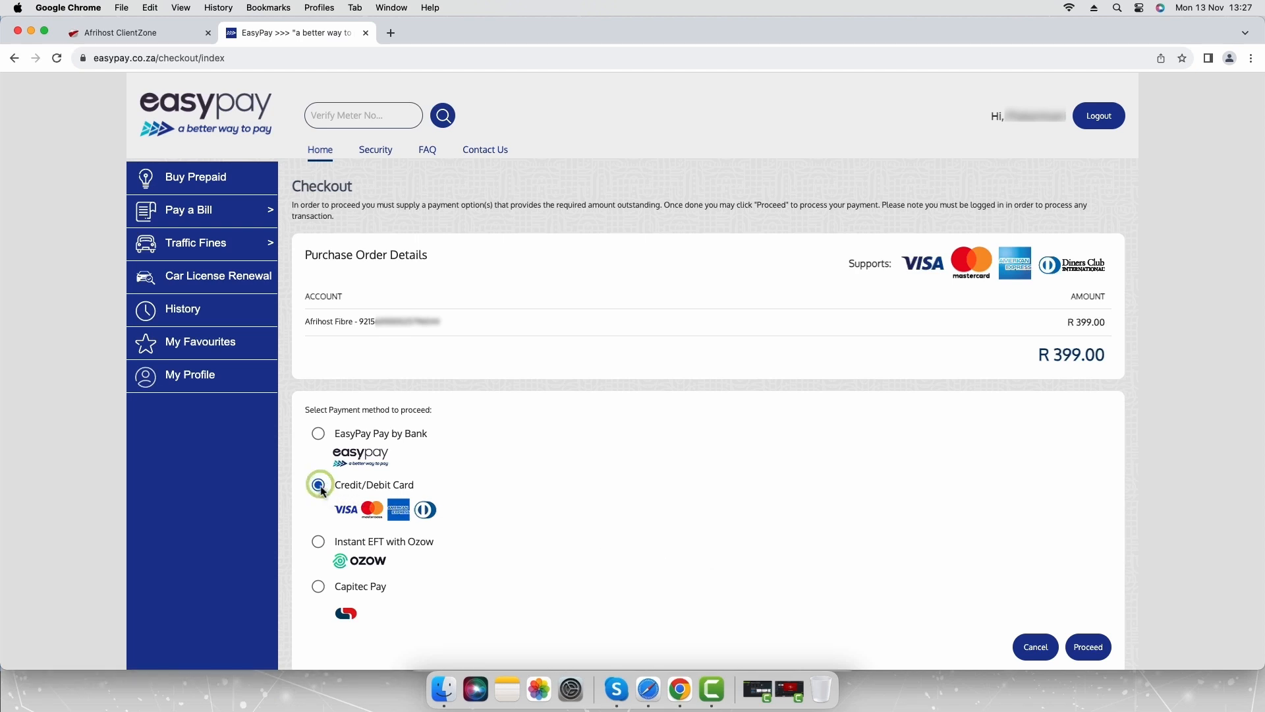
{"action": "left_click", "coordinate": [318, 485]}
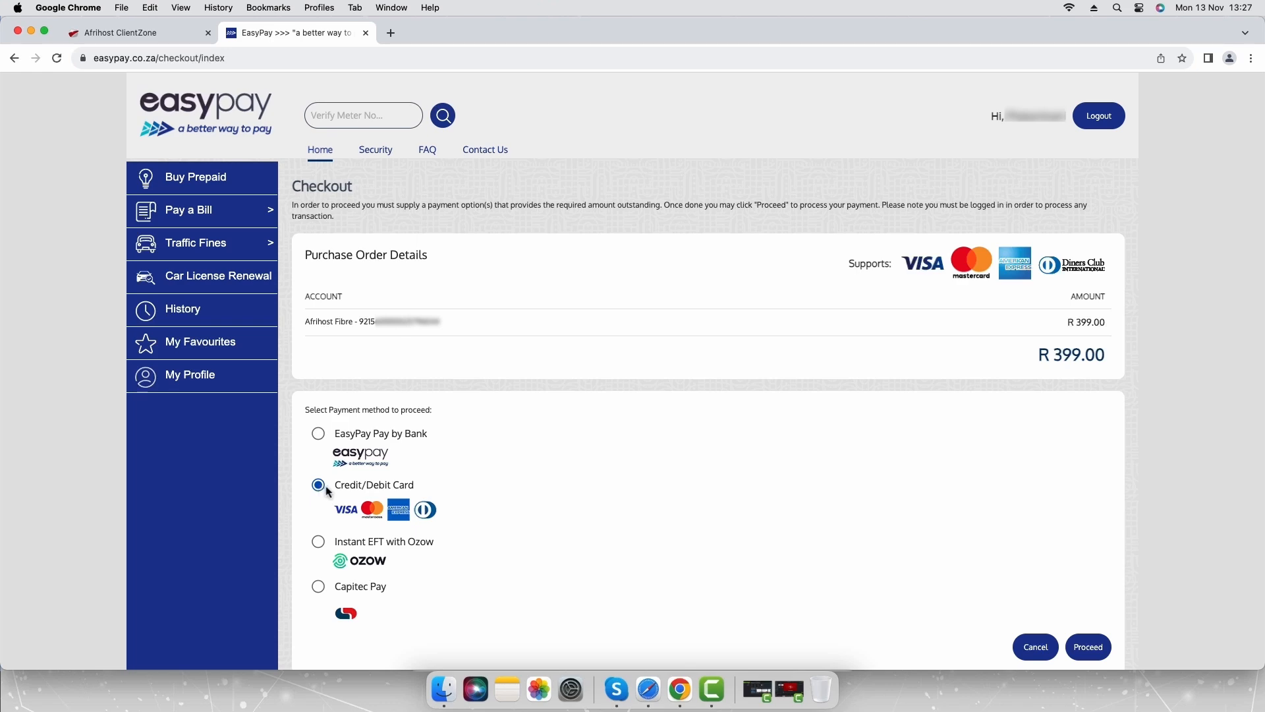
{"action": "left_click", "coordinate": [1088, 646]}
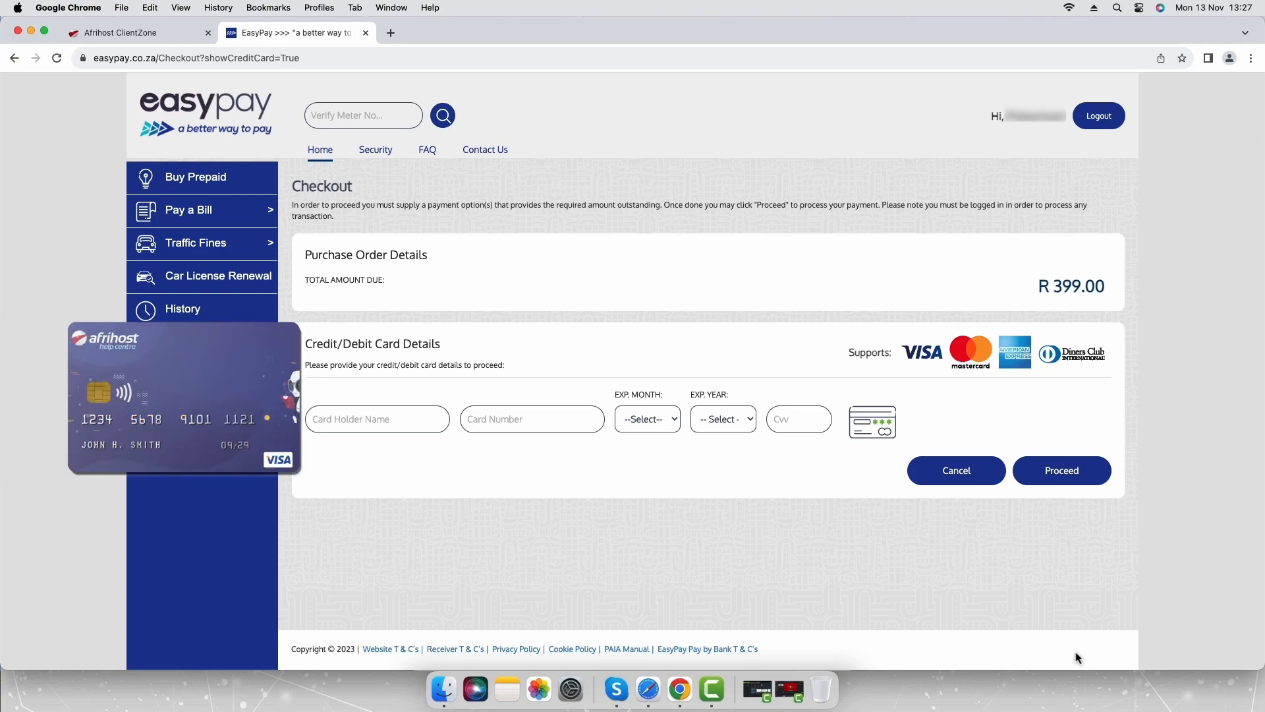
{"action": "left_click", "coordinate": [377, 419]}
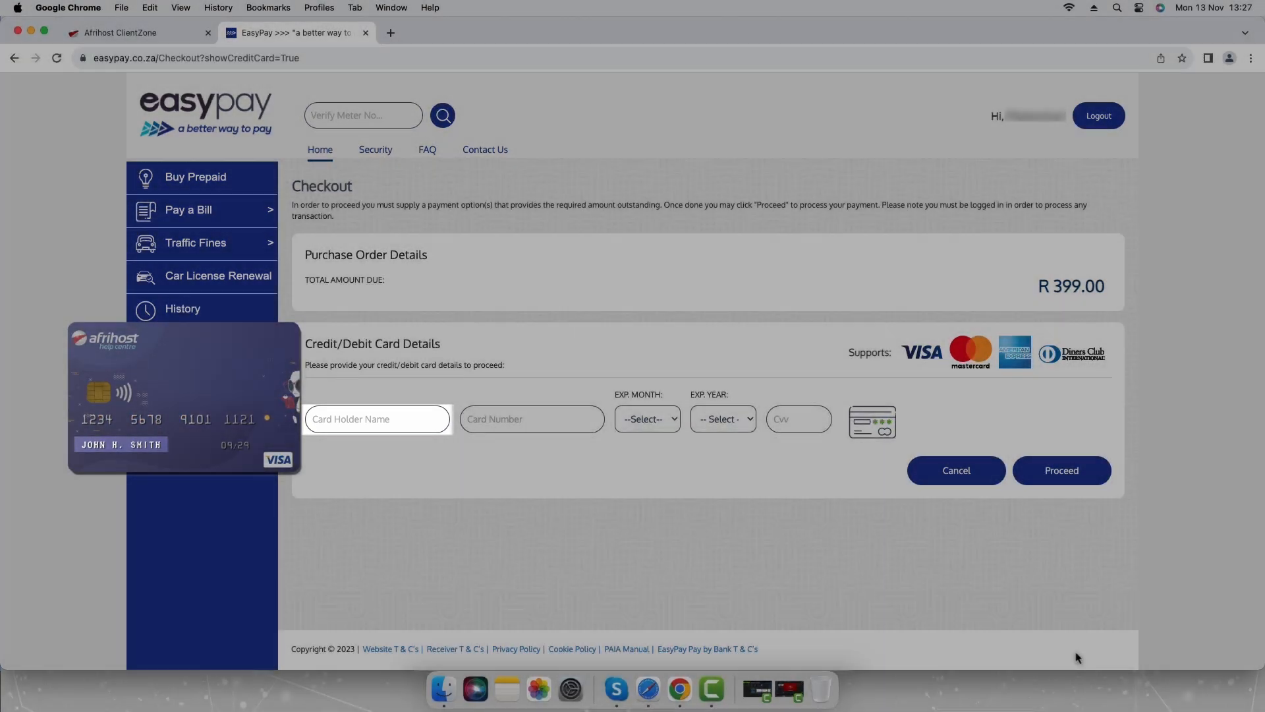
{"action": "type", "text": "John H Smith"}
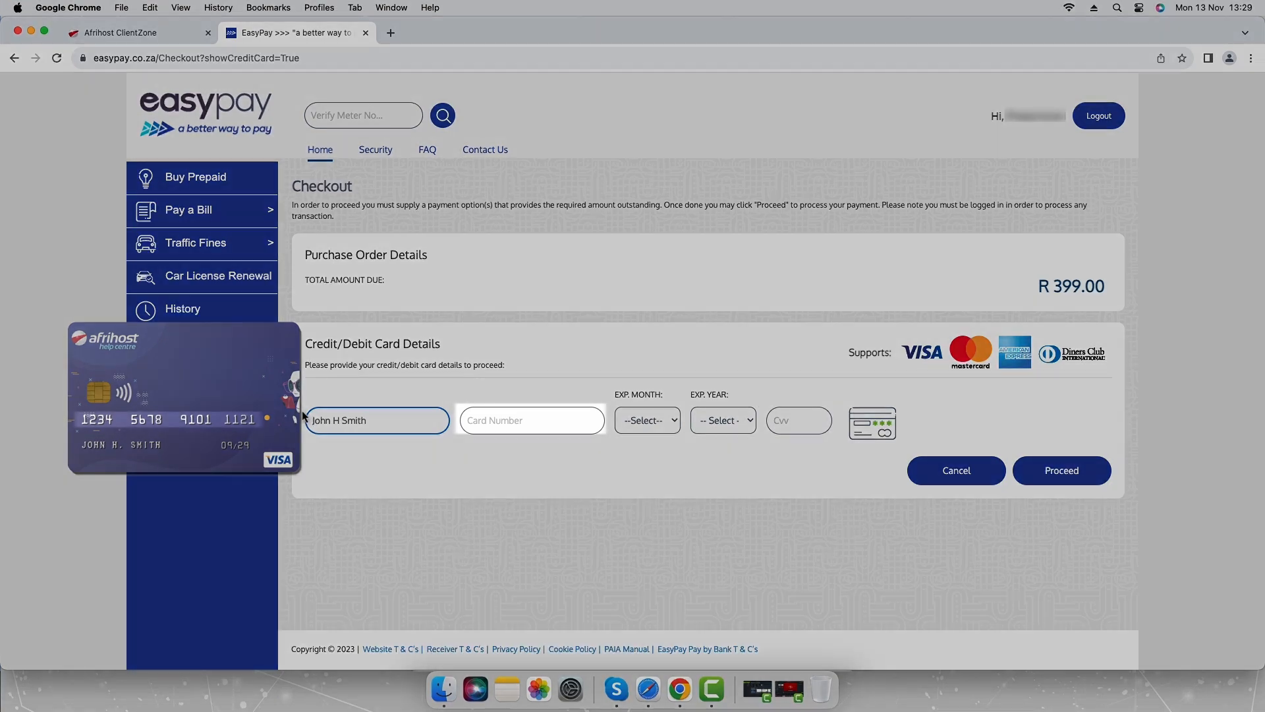
{"action": "type", "text": "1234567891011121"}
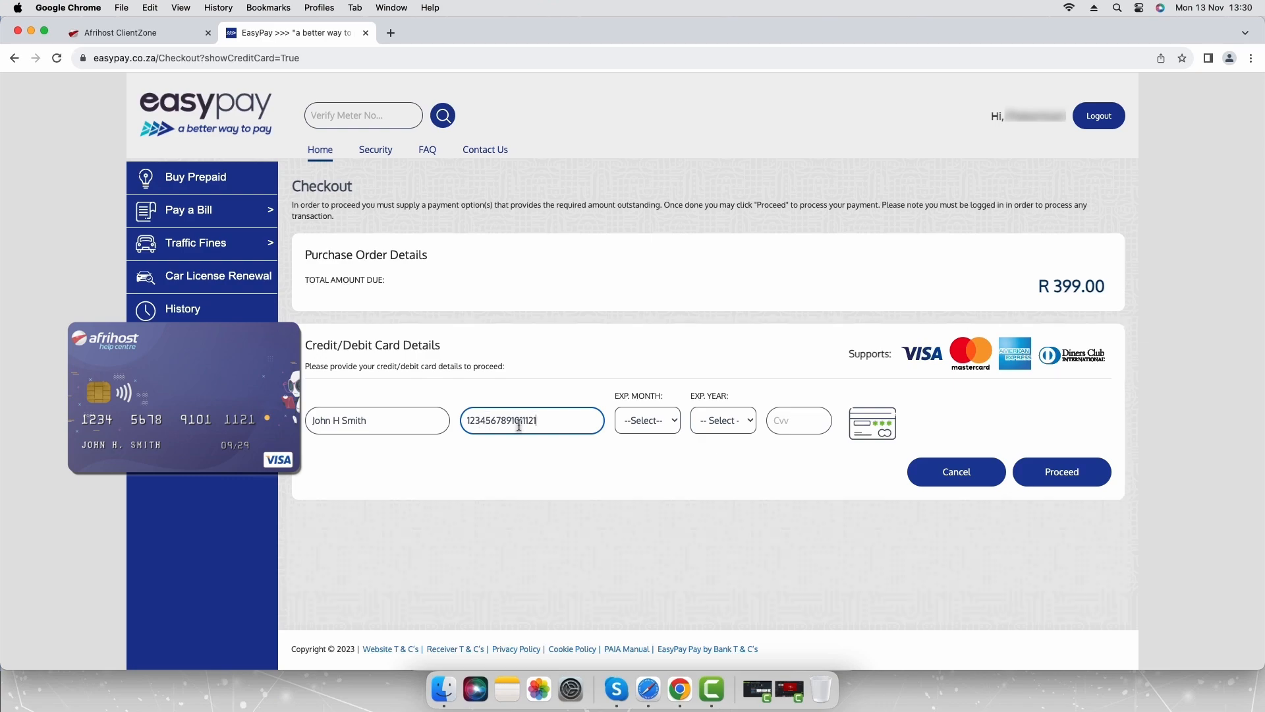
{"action": "left_click", "coordinate": [647, 420]}
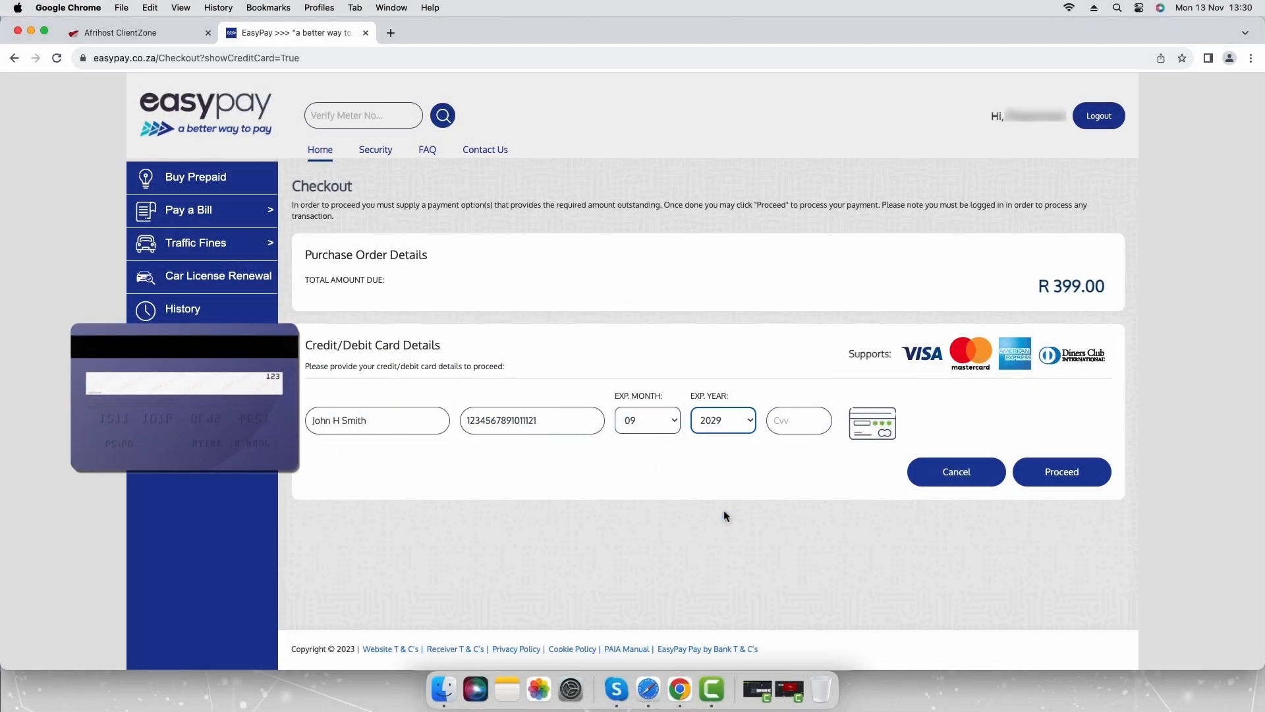
{"action": "type", "text": "123"}
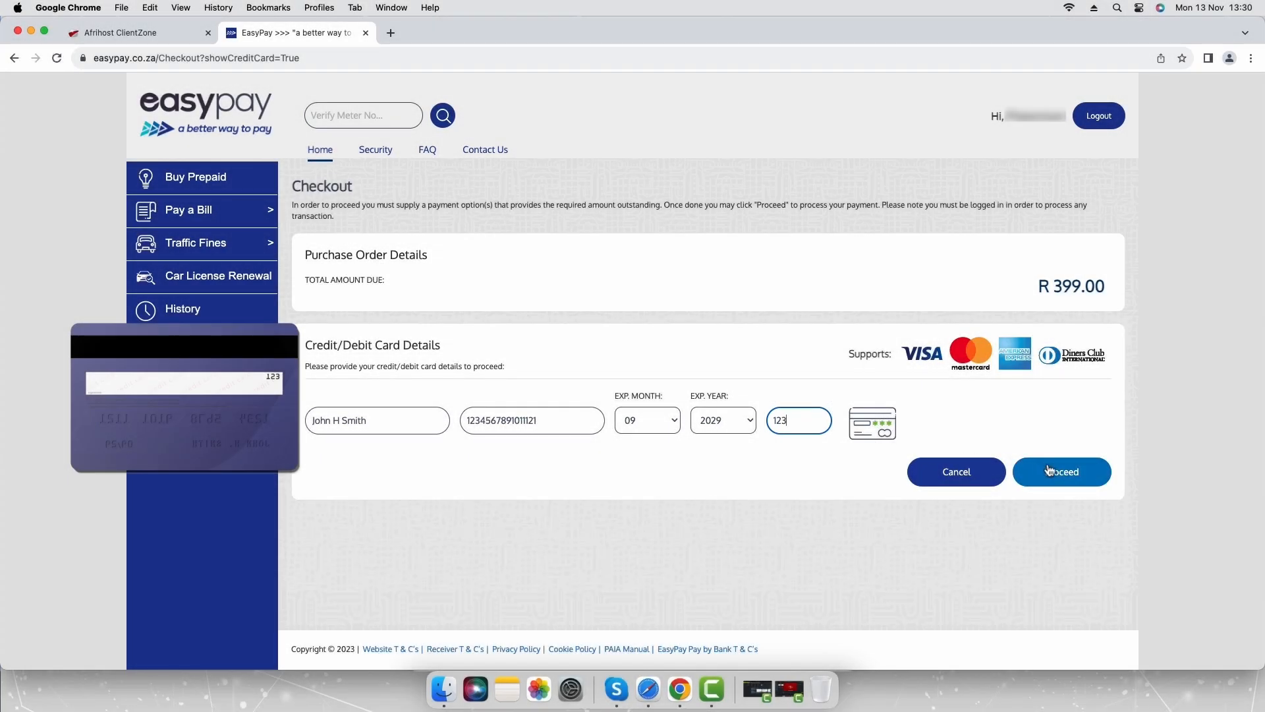
{"action": "left_click", "coordinate": [1061, 472]}
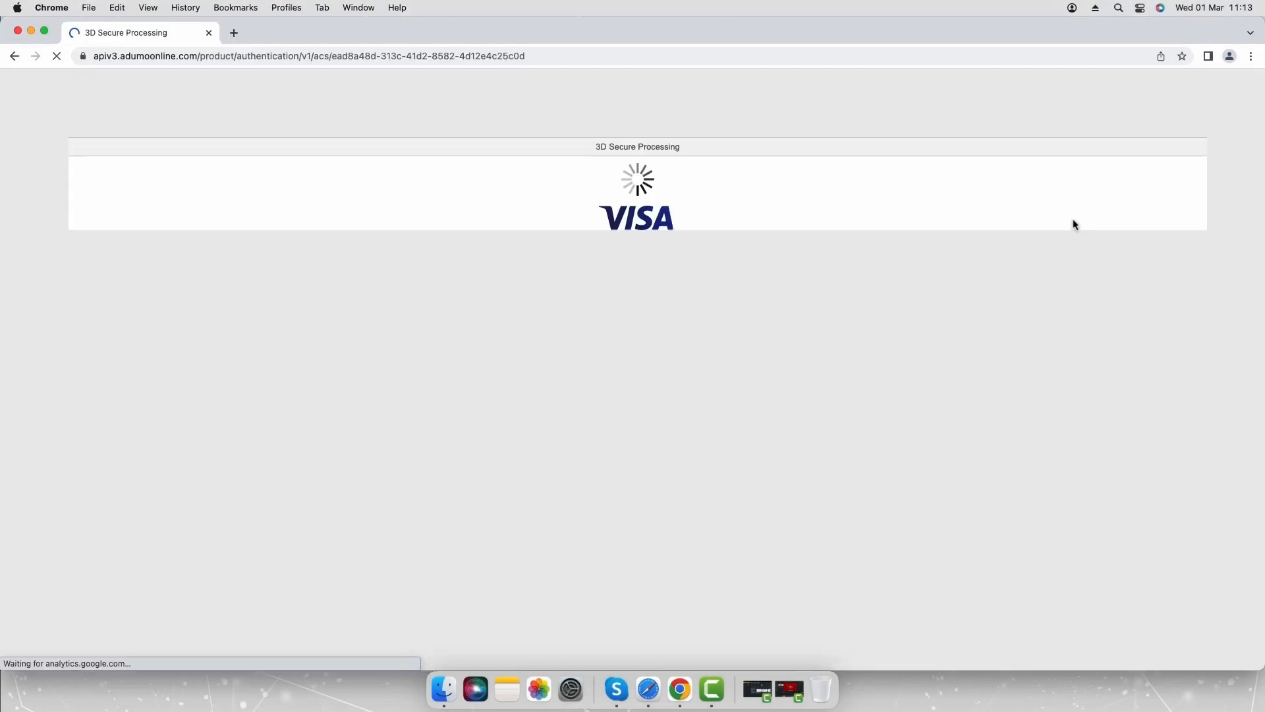